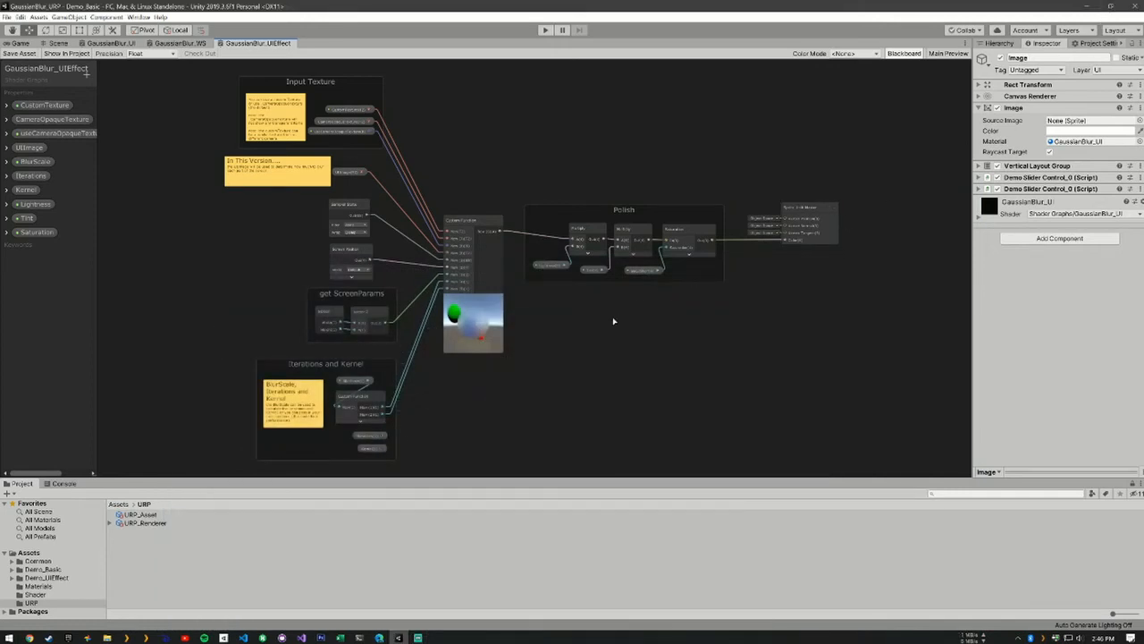
mouse_move(579, 289)
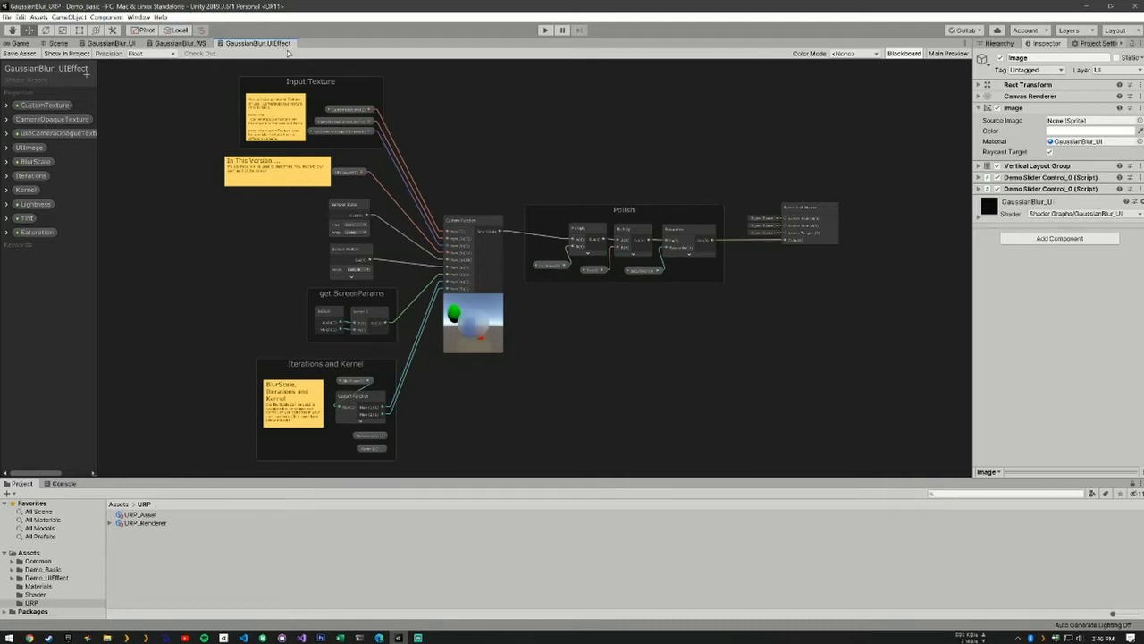
mouse_move(568, 397)
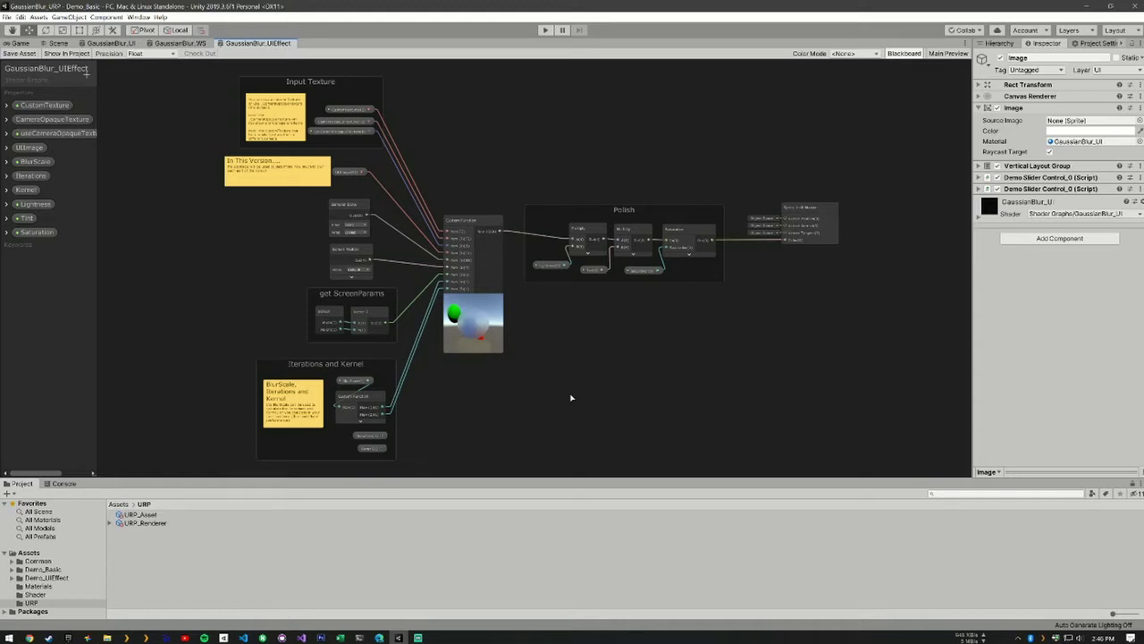
mouse_move(420, 233)
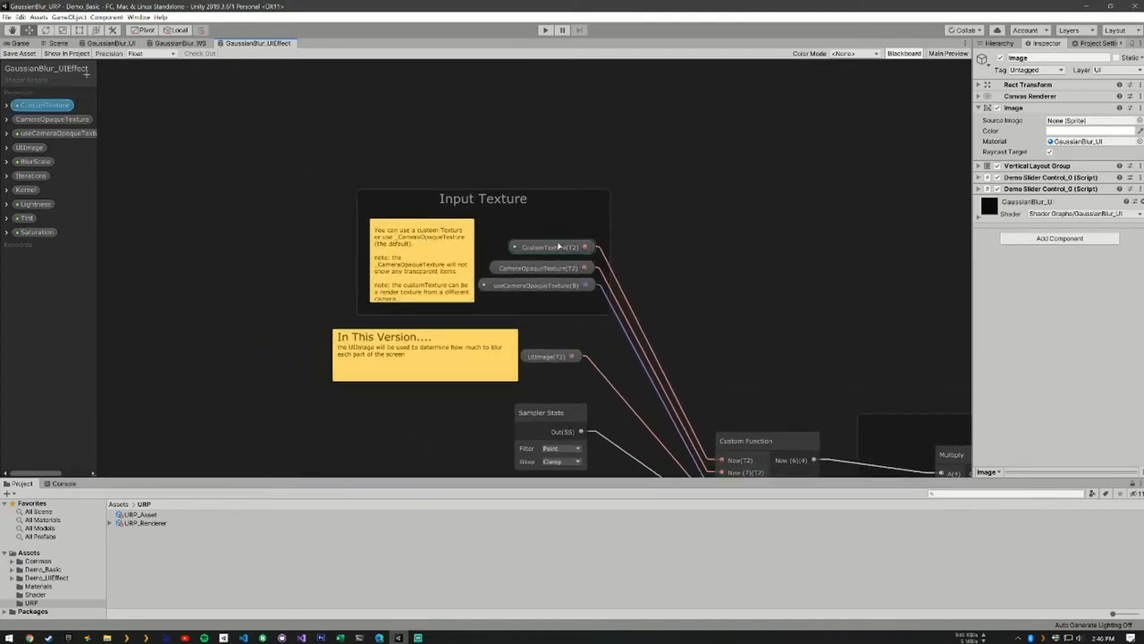
Point out the CameraOpaqueTexture blackboard property, then move down to the Custom Function node's inputs.
left_click(541, 269)
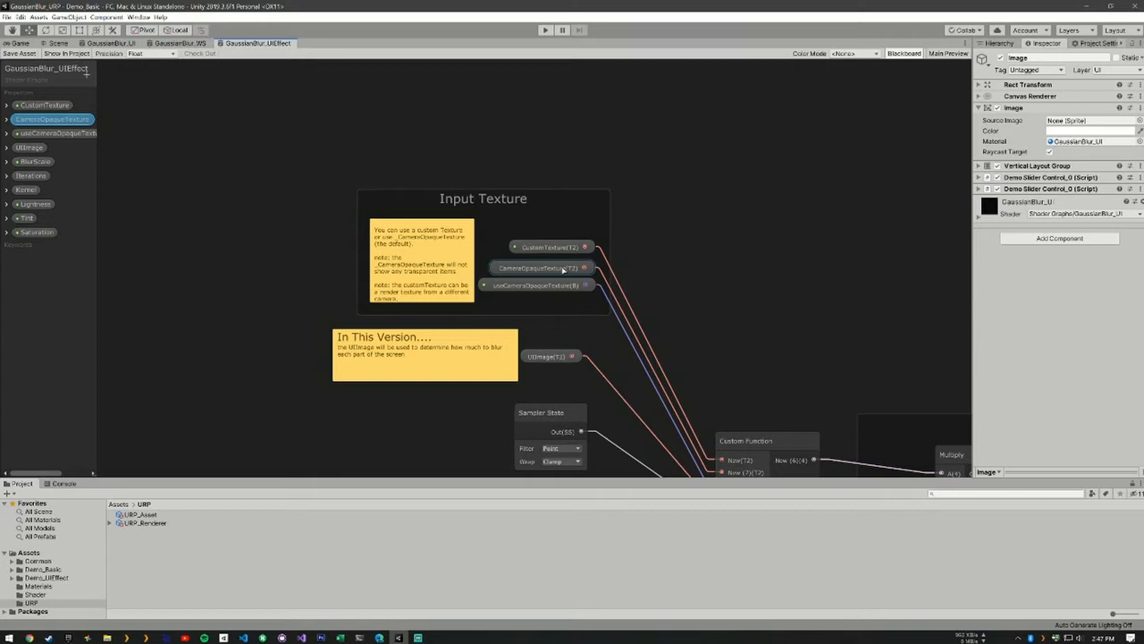
left_click(44, 104)
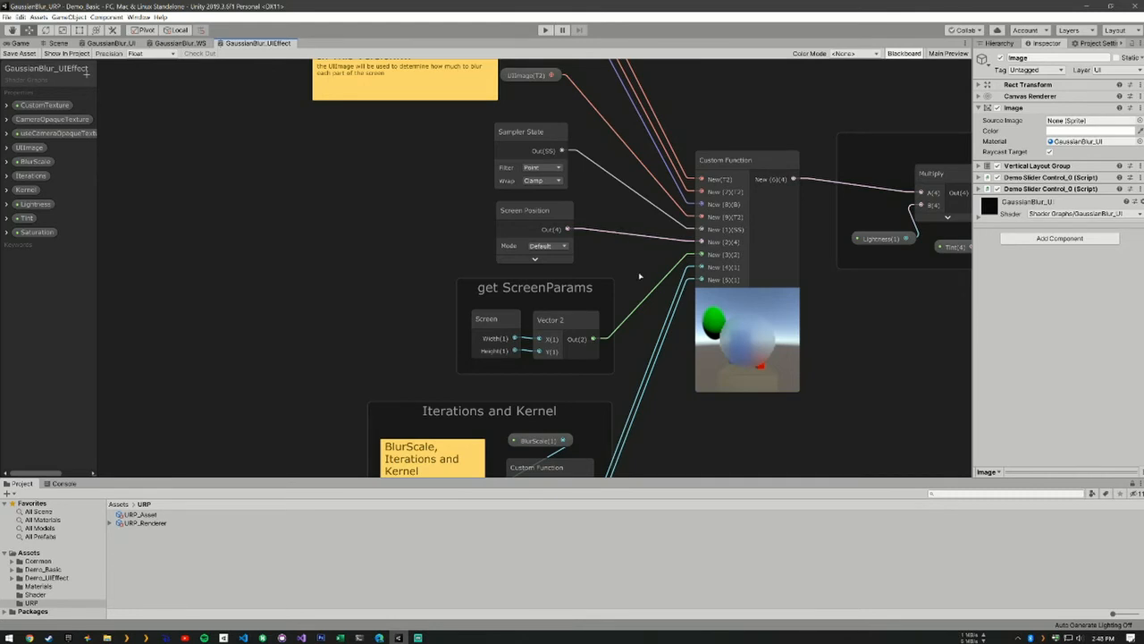
Scroll through the Iterations and Kernel group to the Polish group feeding the Sprite Unlit Master output.
scroll("down", 3)
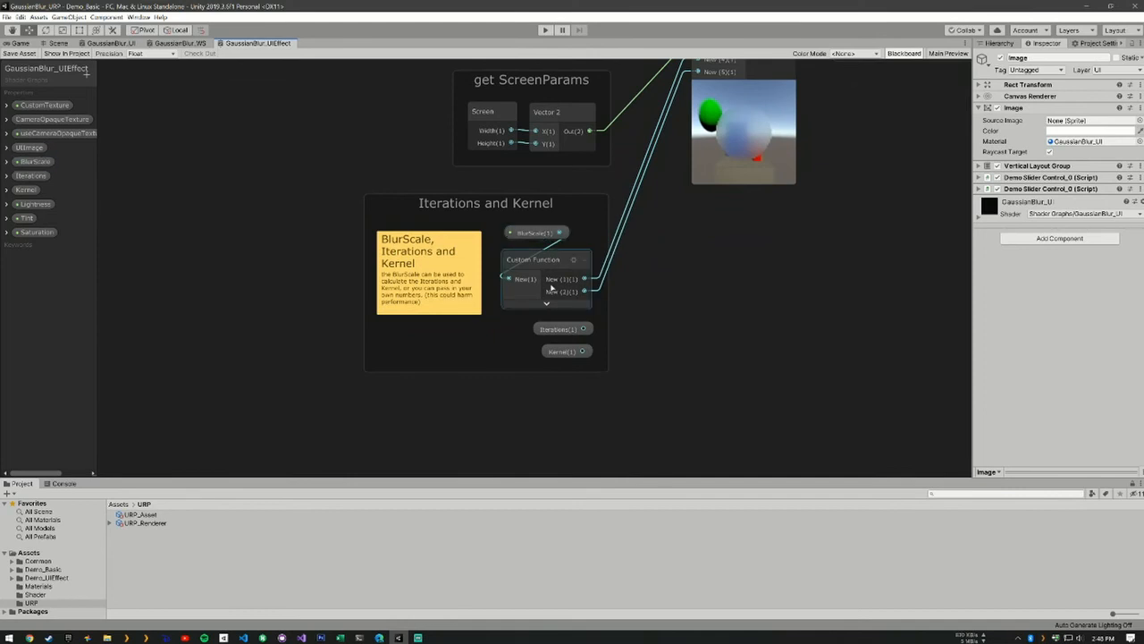
mouse_move(533, 265)
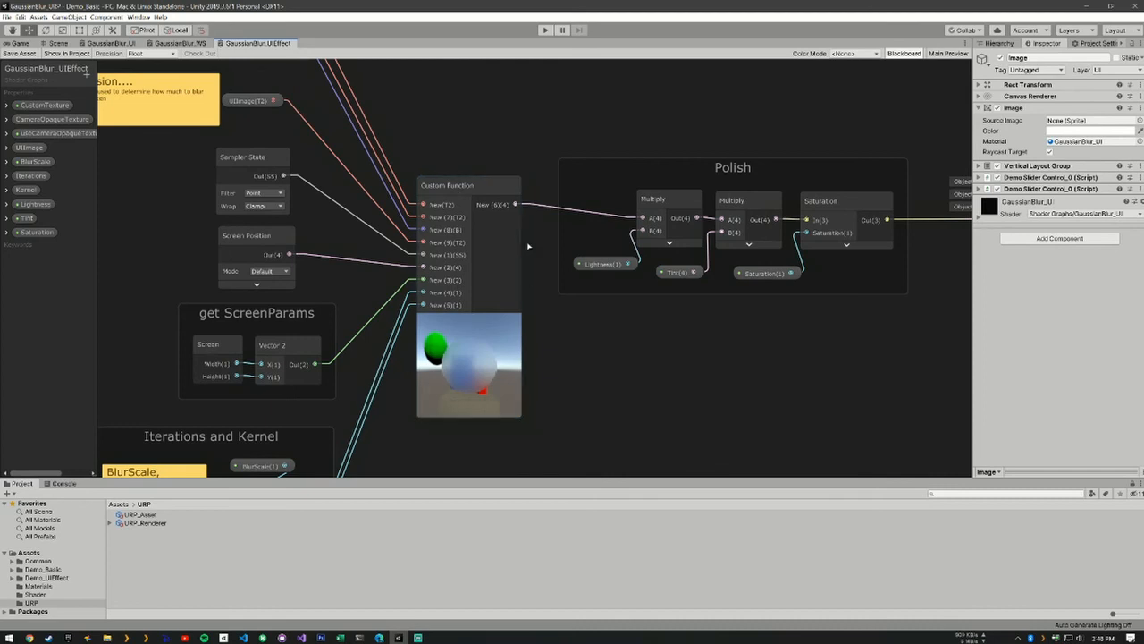
left_click_drag(527, 247, 591, 364)
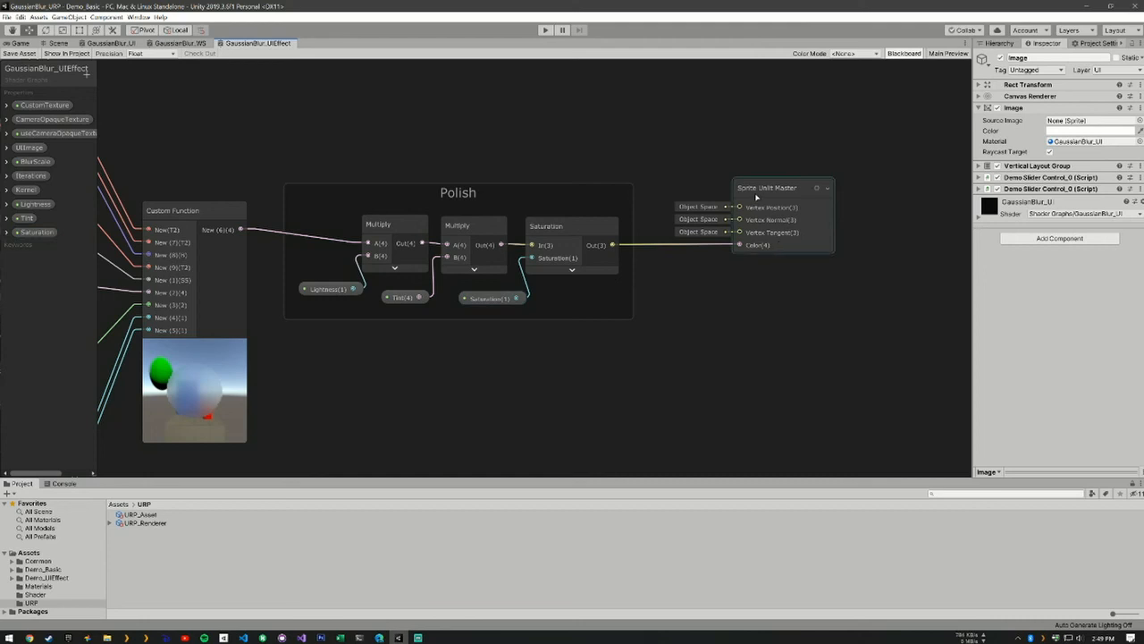
mouse_move(776, 198)
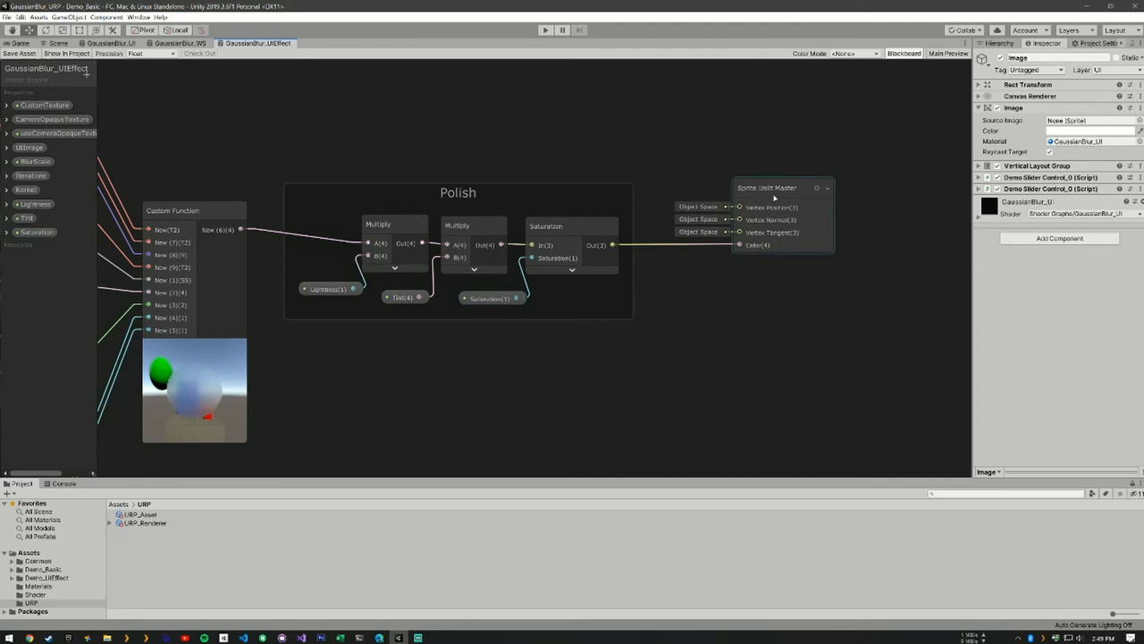